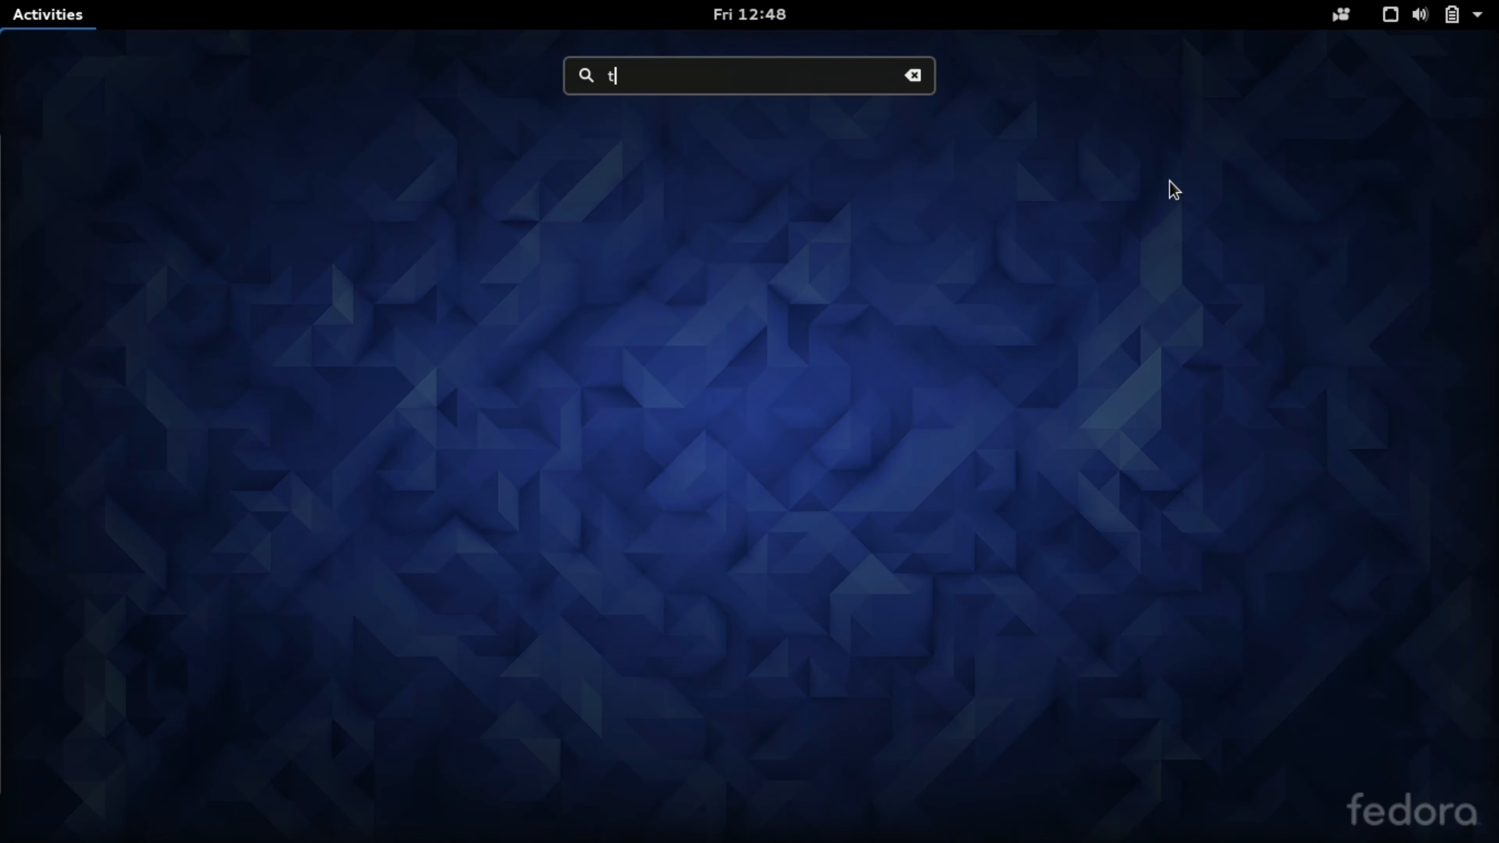
# - Launch the terminal, run ruby --version, and decline the offered rubypick install with 'n'
pyautogui.press('Return')
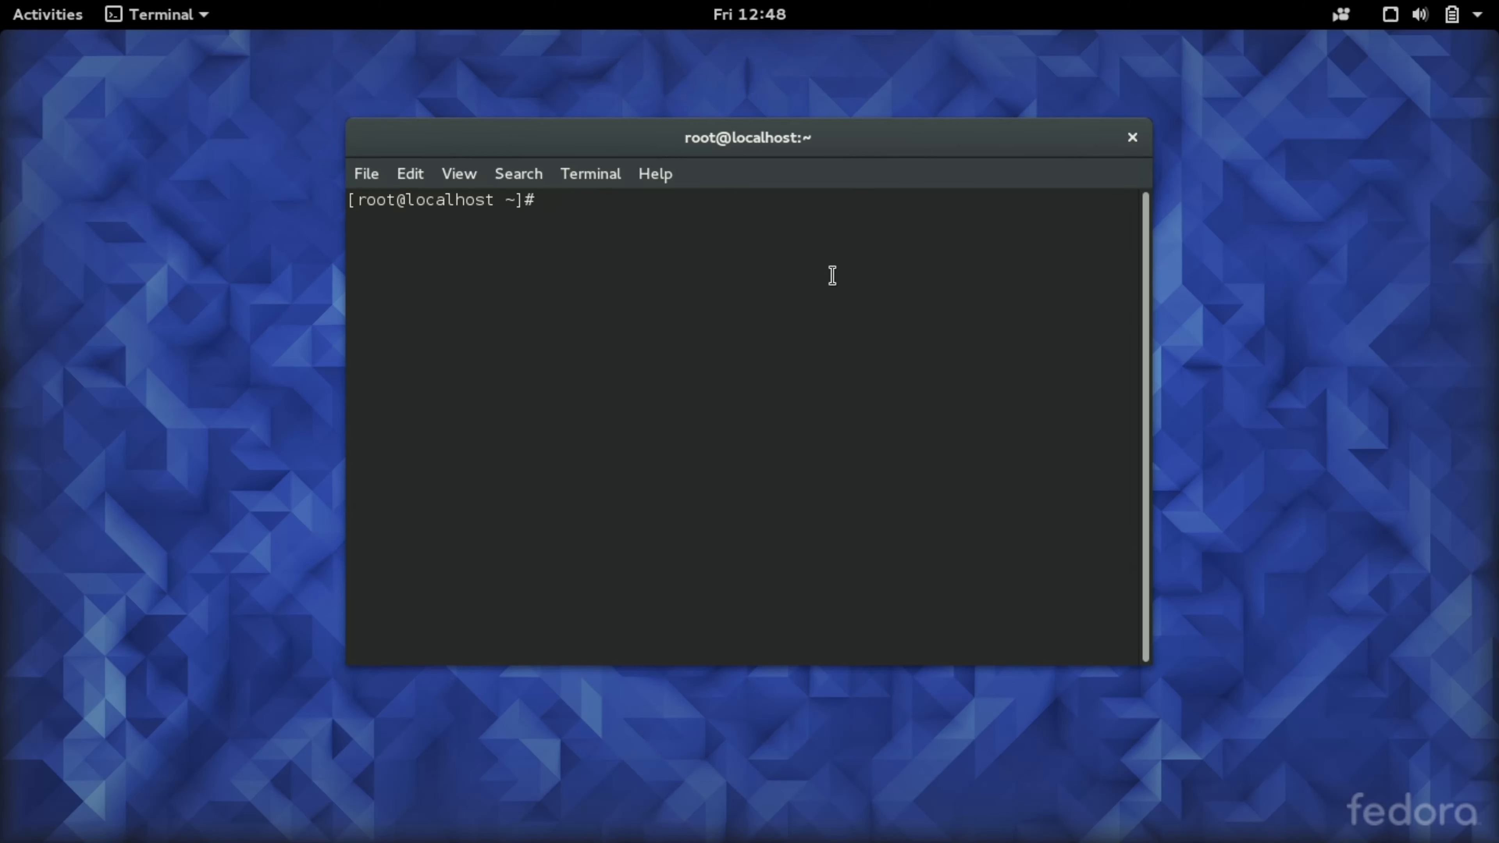
pyautogui.write('ruby --versio')
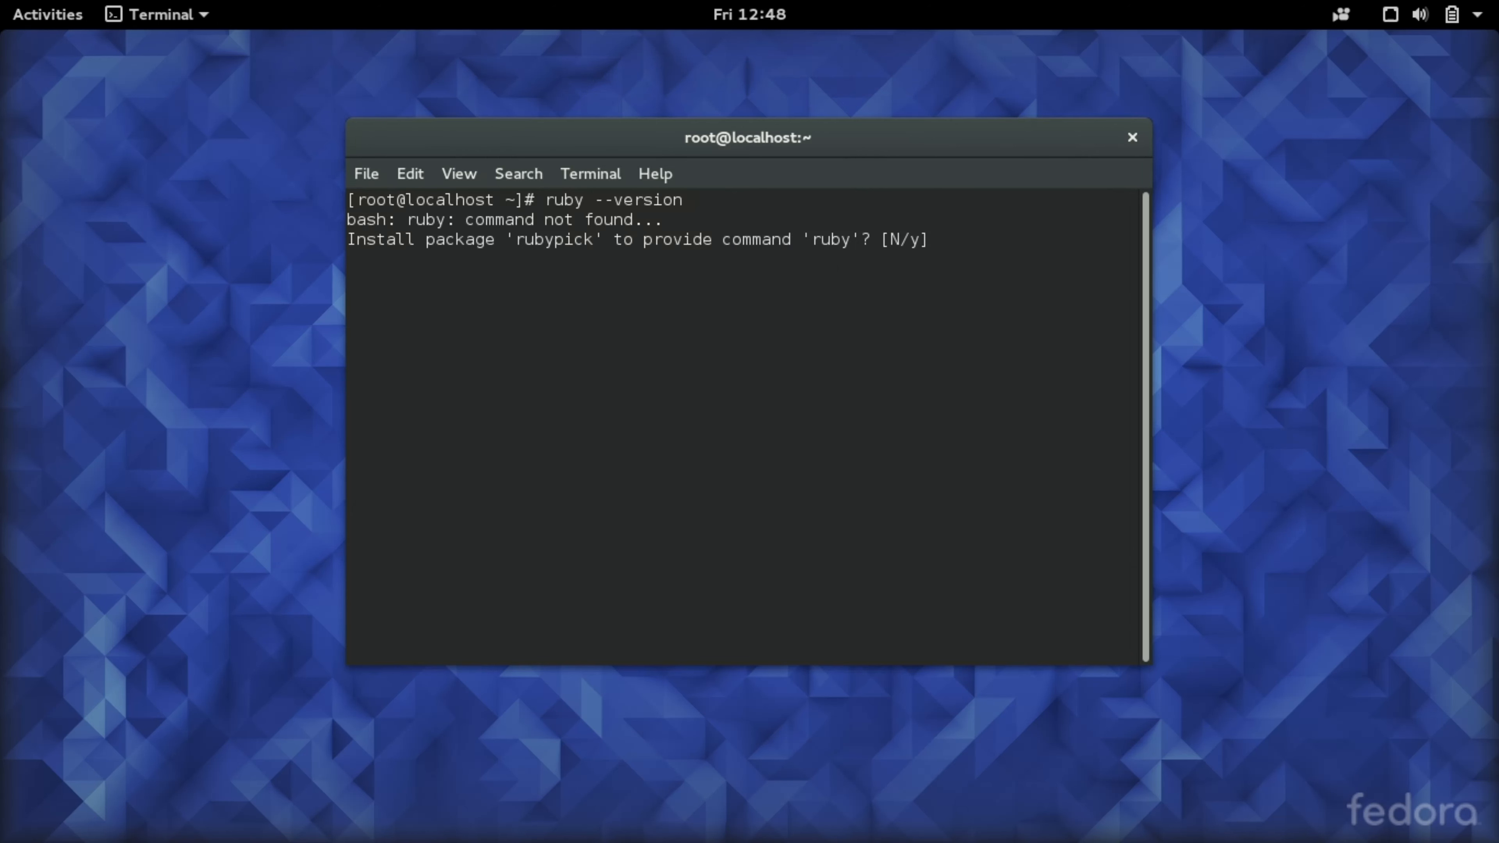
pyautogui.write('n')
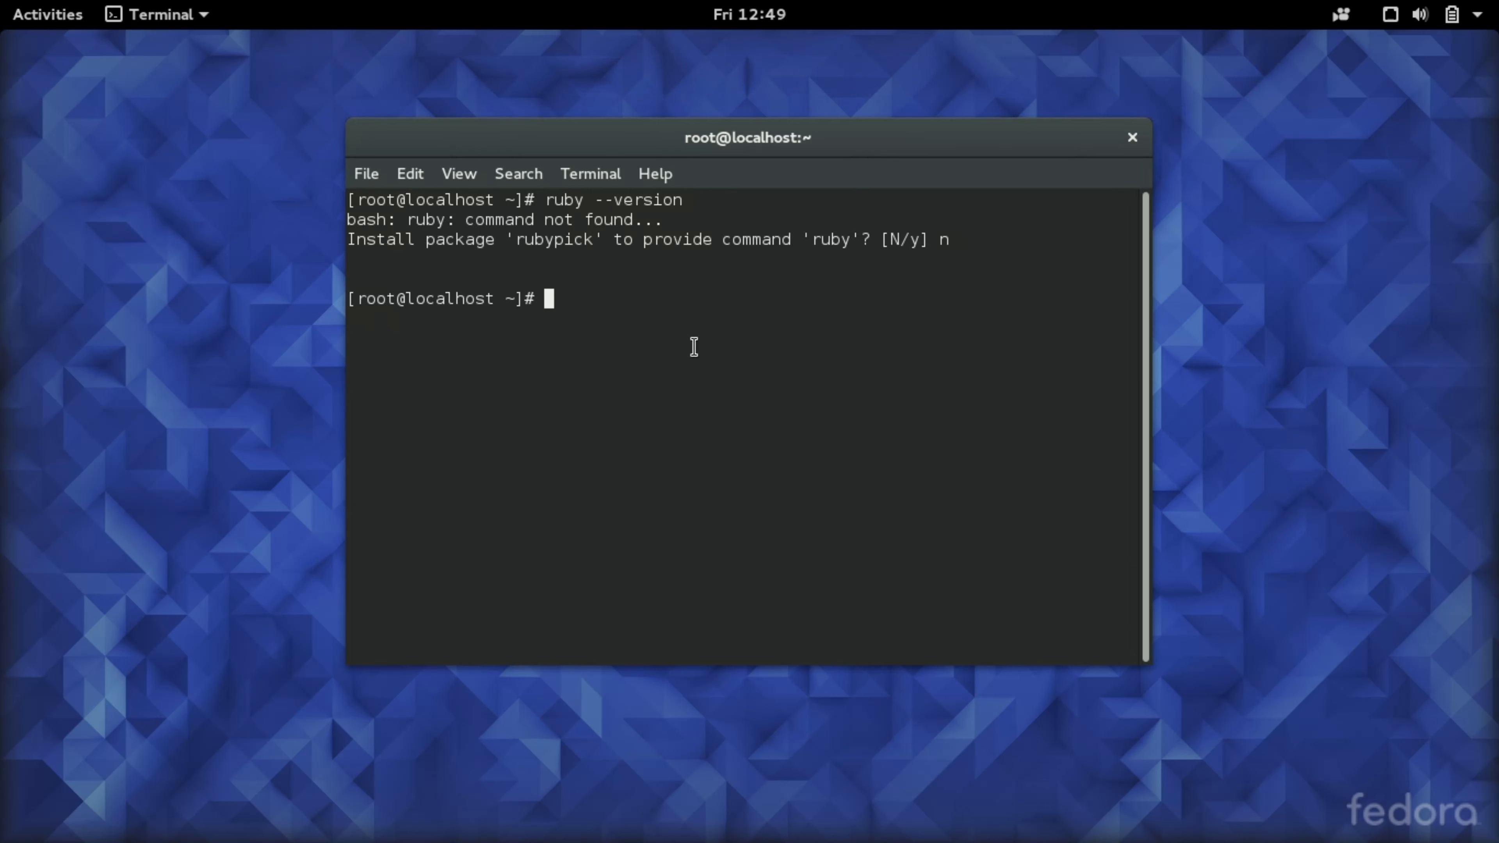
# - Run 'sudo dnf install ruby-devel' and answer 'y' to the 11-package transaction prompt
pyautogui.write('sudo')
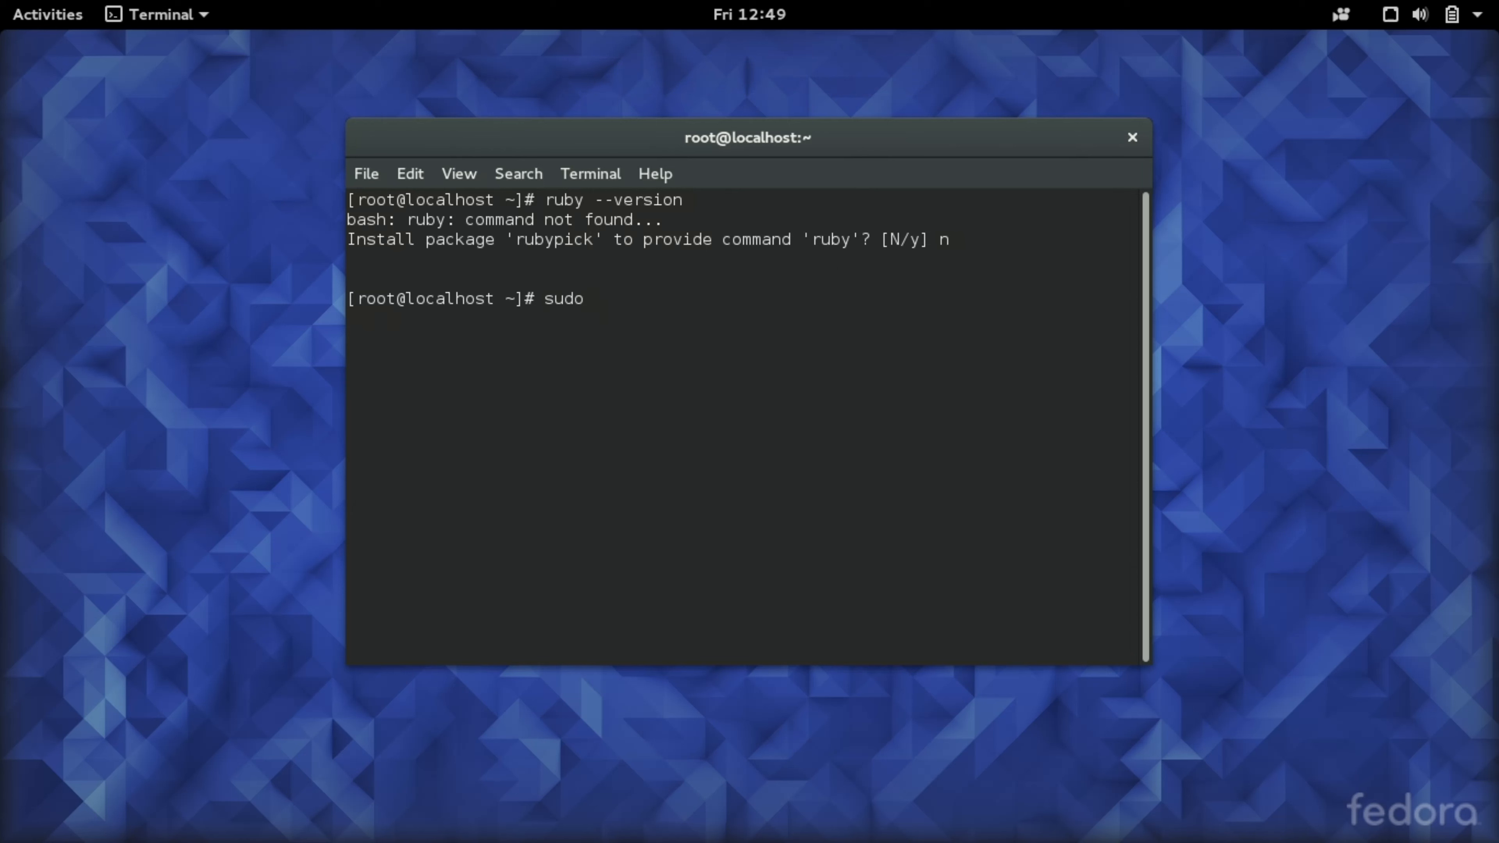
pyautogui.write('dnf')
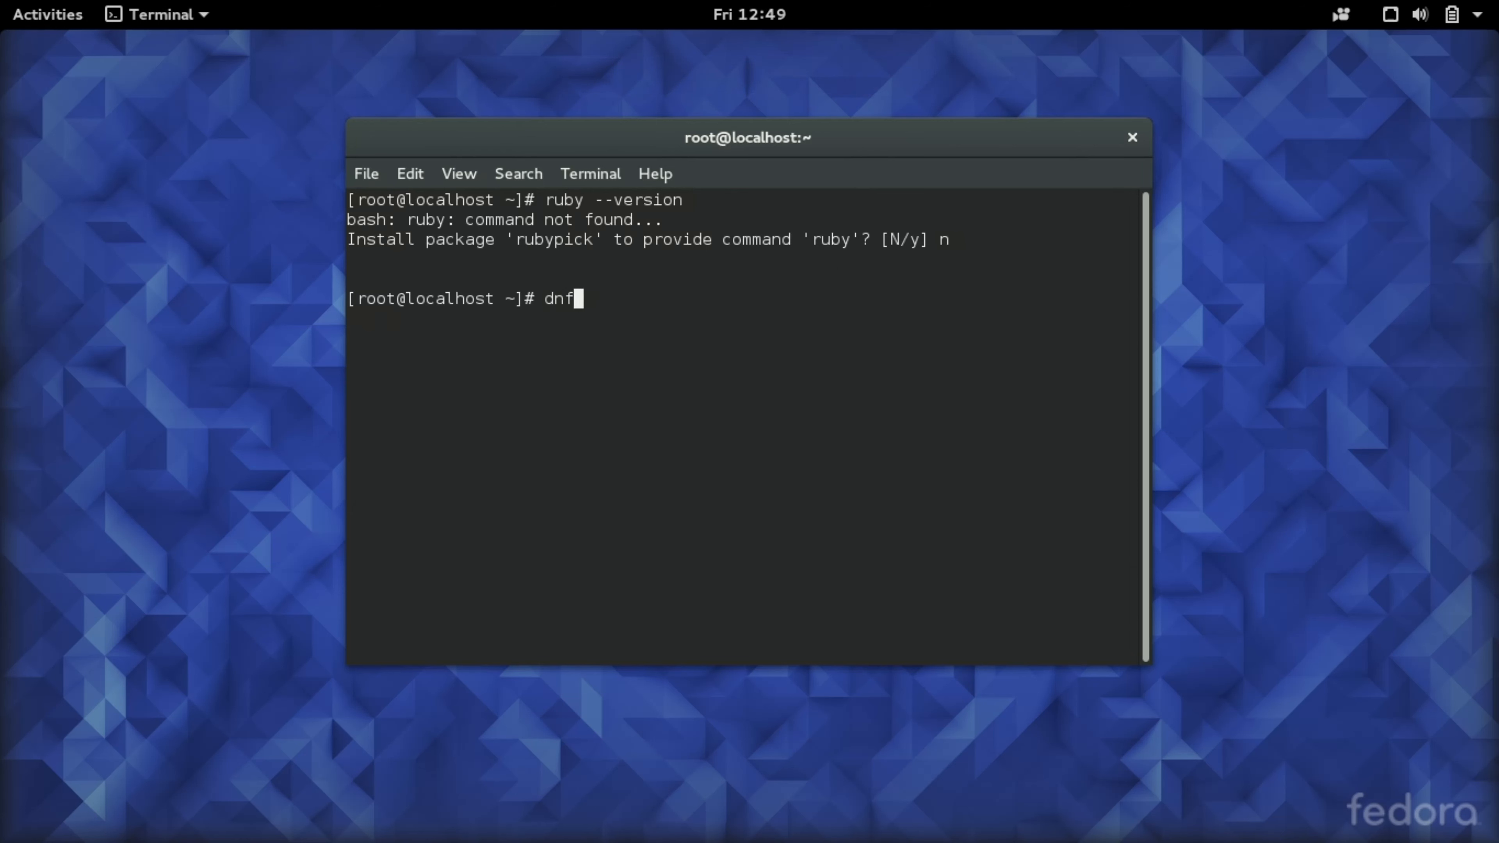
pyautogui.write('install ru')
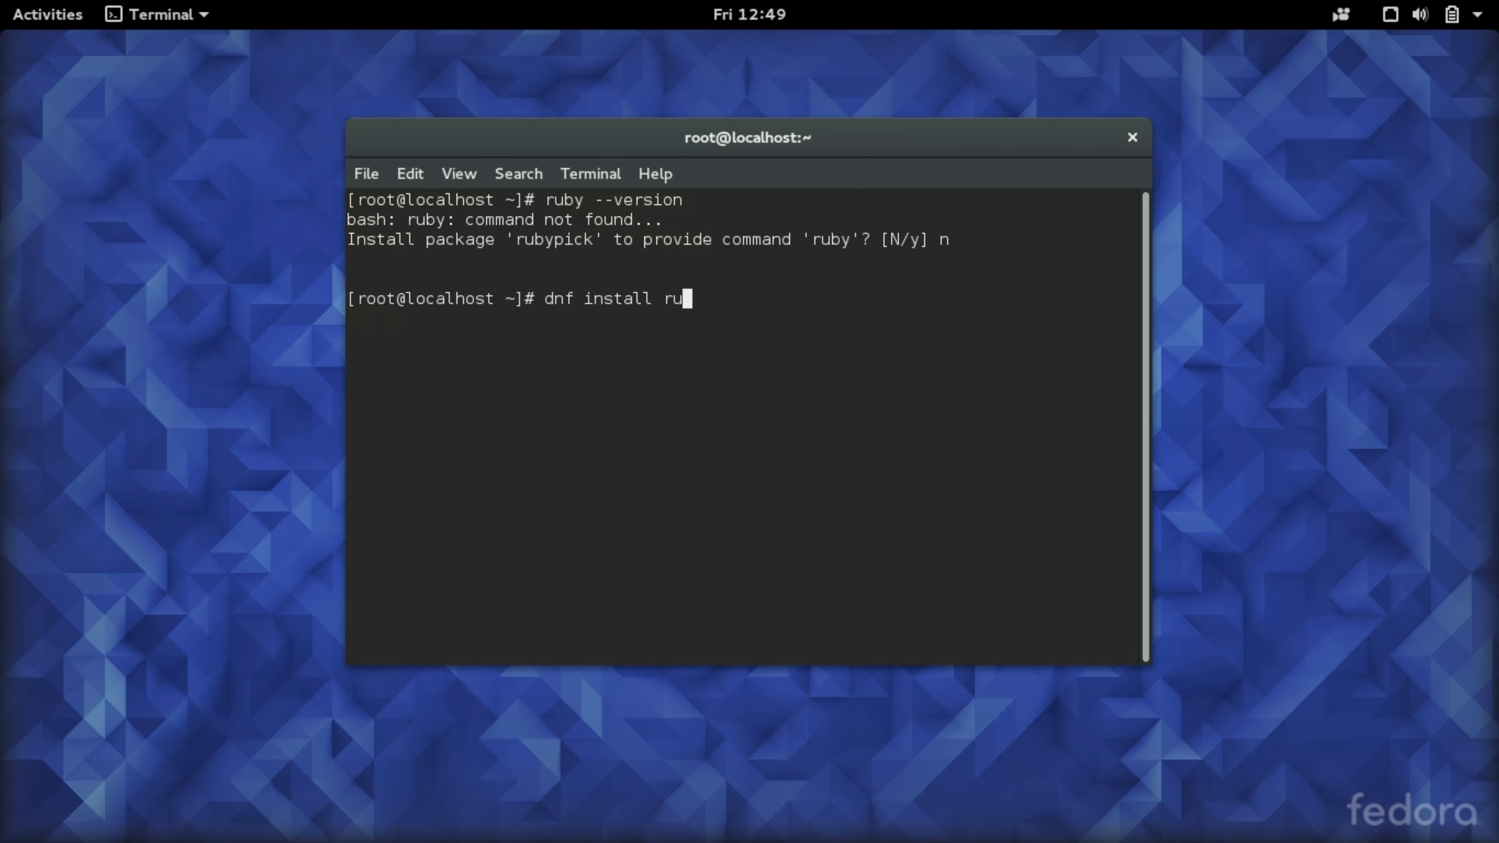
pyautogui.write('by')
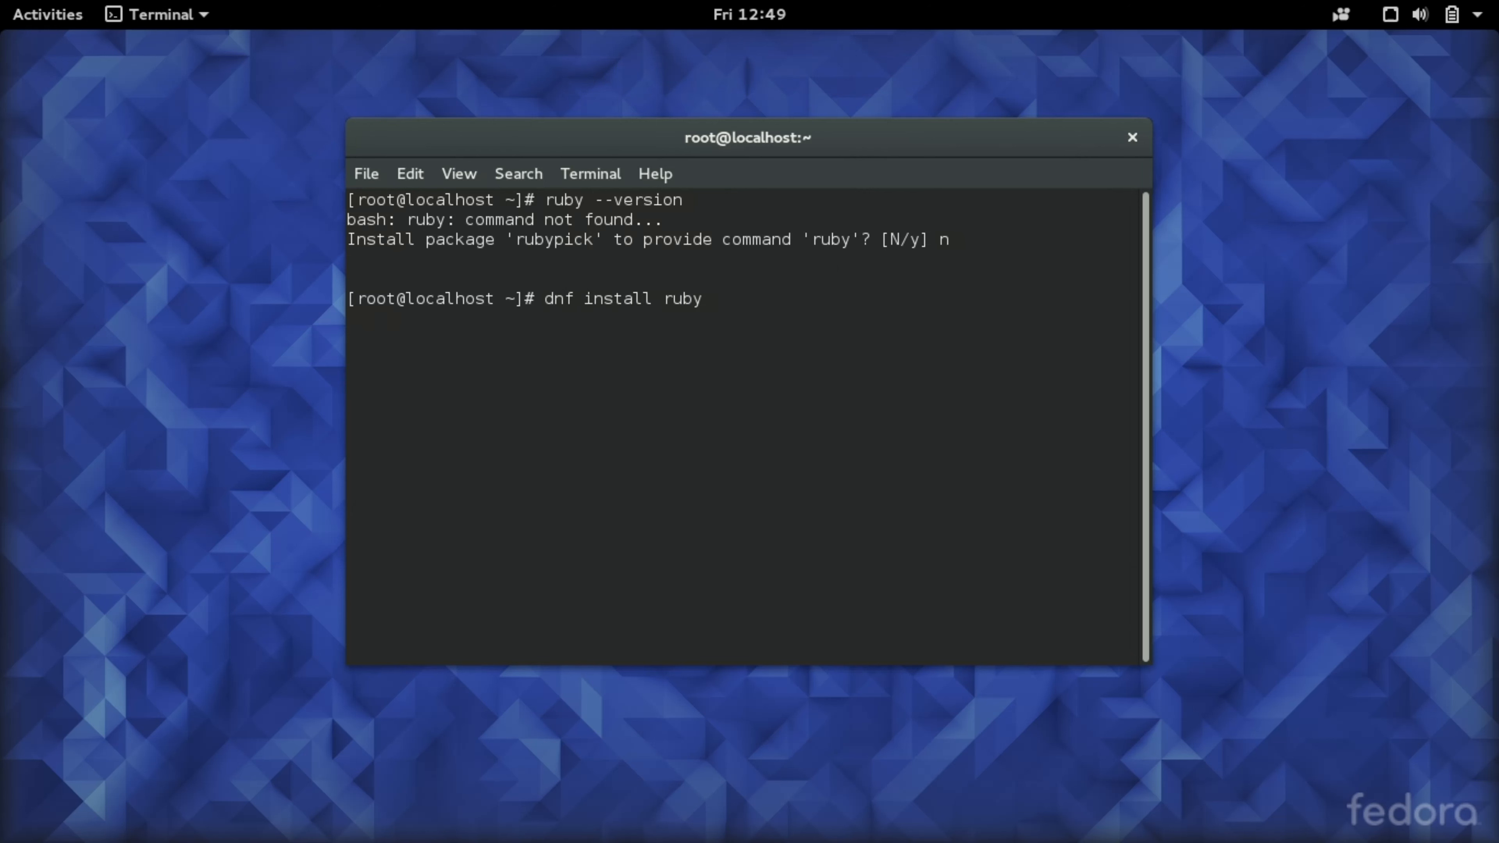
pyautogui.write('-devel')
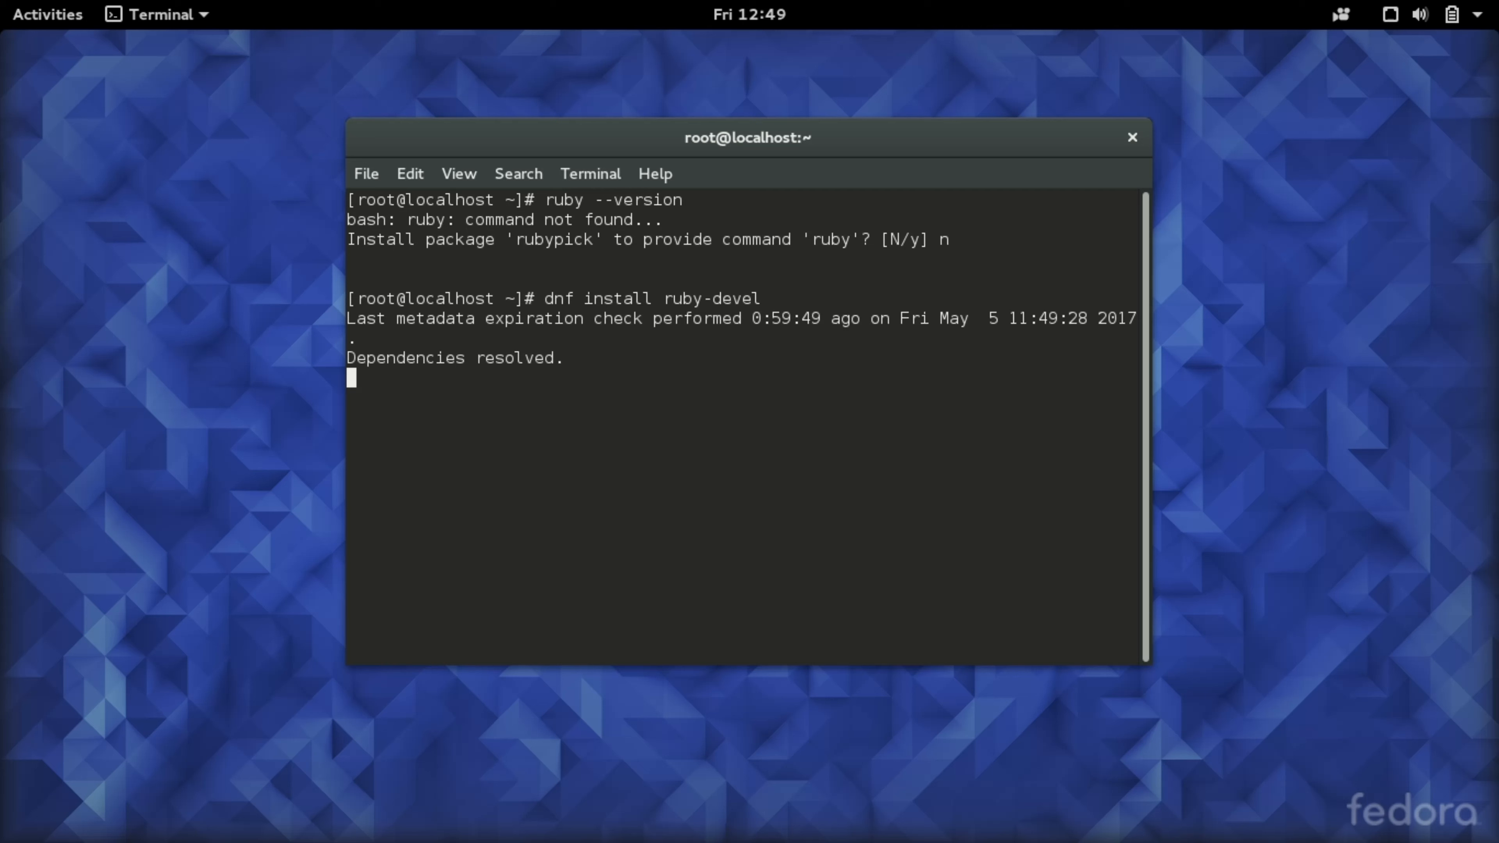
pyautogui.write('y/N]: y')
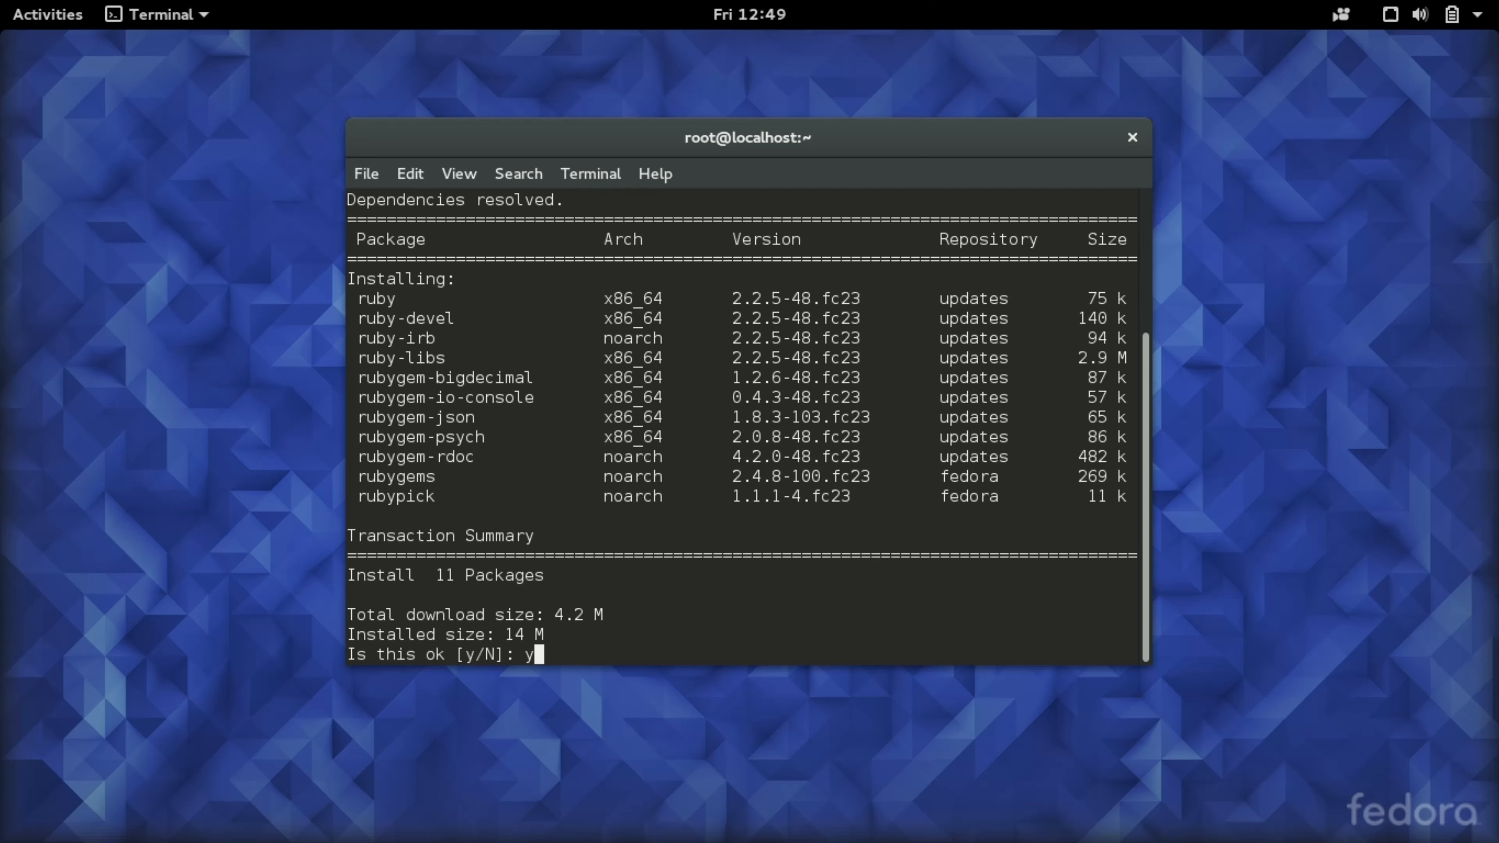
# - Confirm the transaction so dnf downloads, installs and verifies all 11 Ruby packages
pyautogui.press('Return')
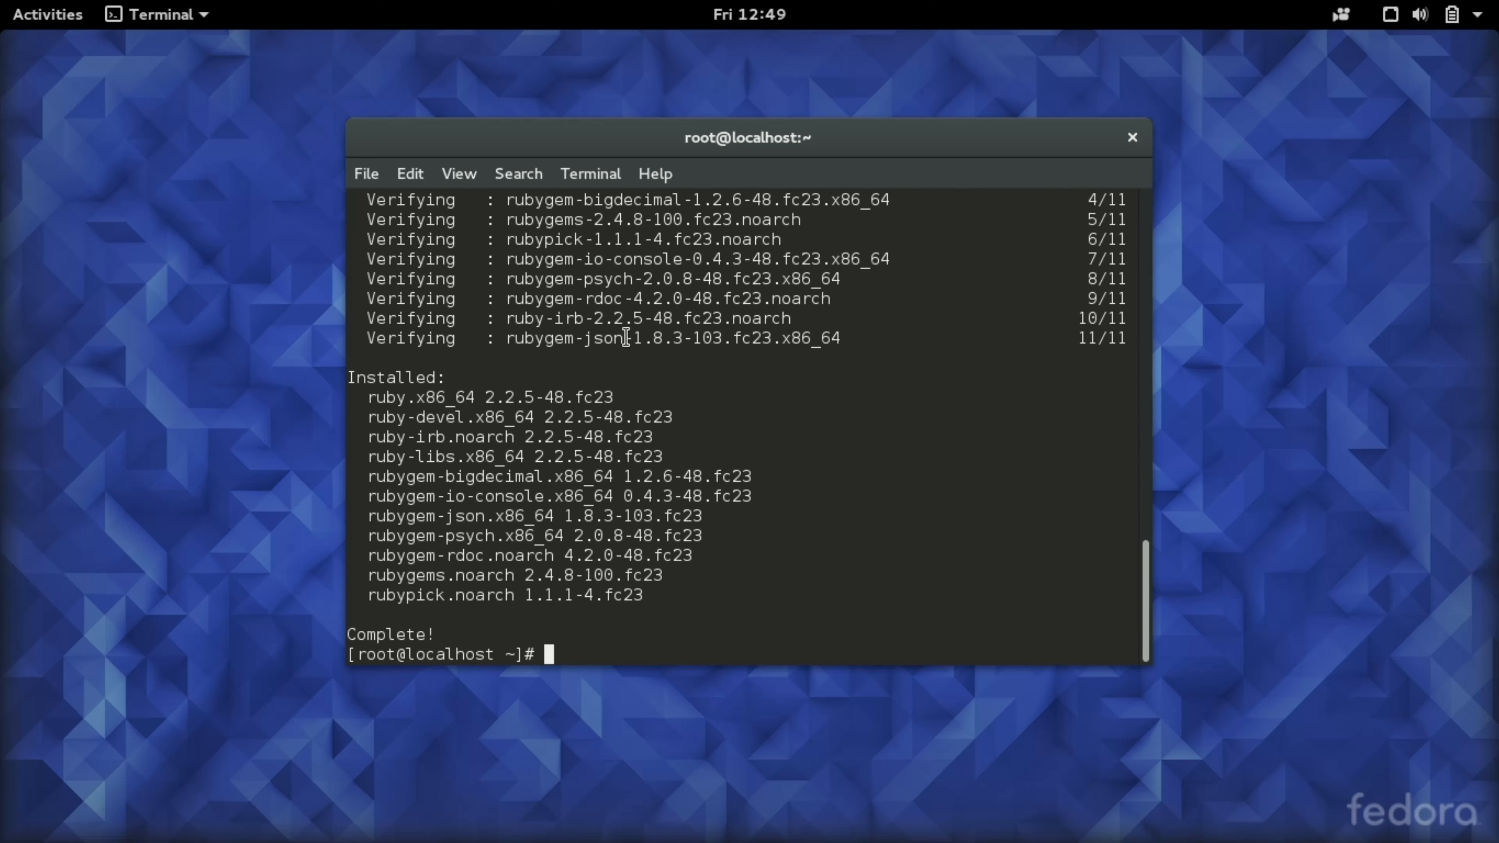
# - Run ruby --version again, now reporting ruby 2.2.5p319 for x86_64-linux
pyautogui.write('ruby')
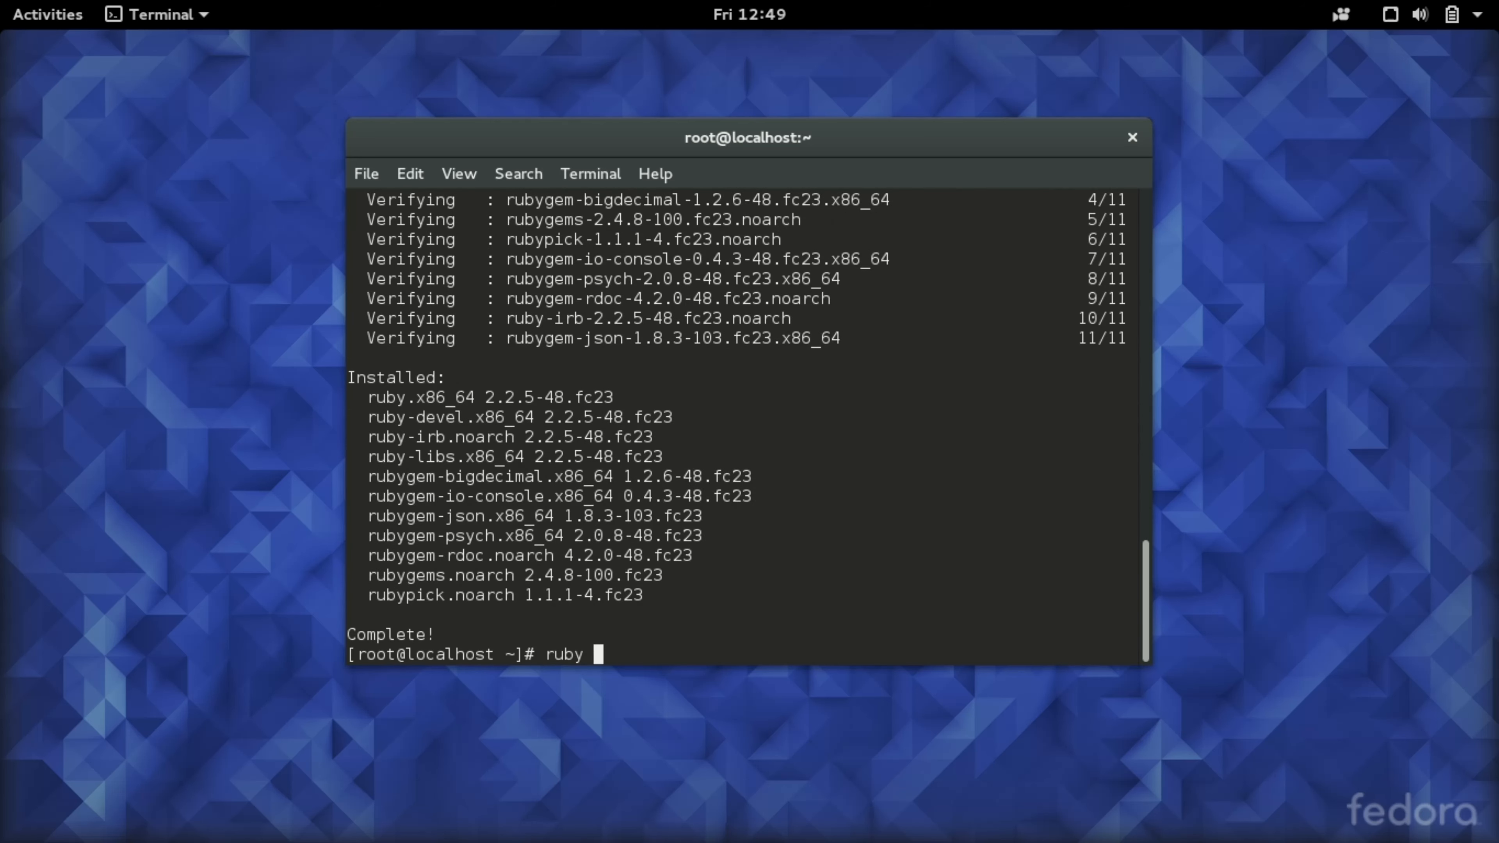
pyautogui.write('--verio')
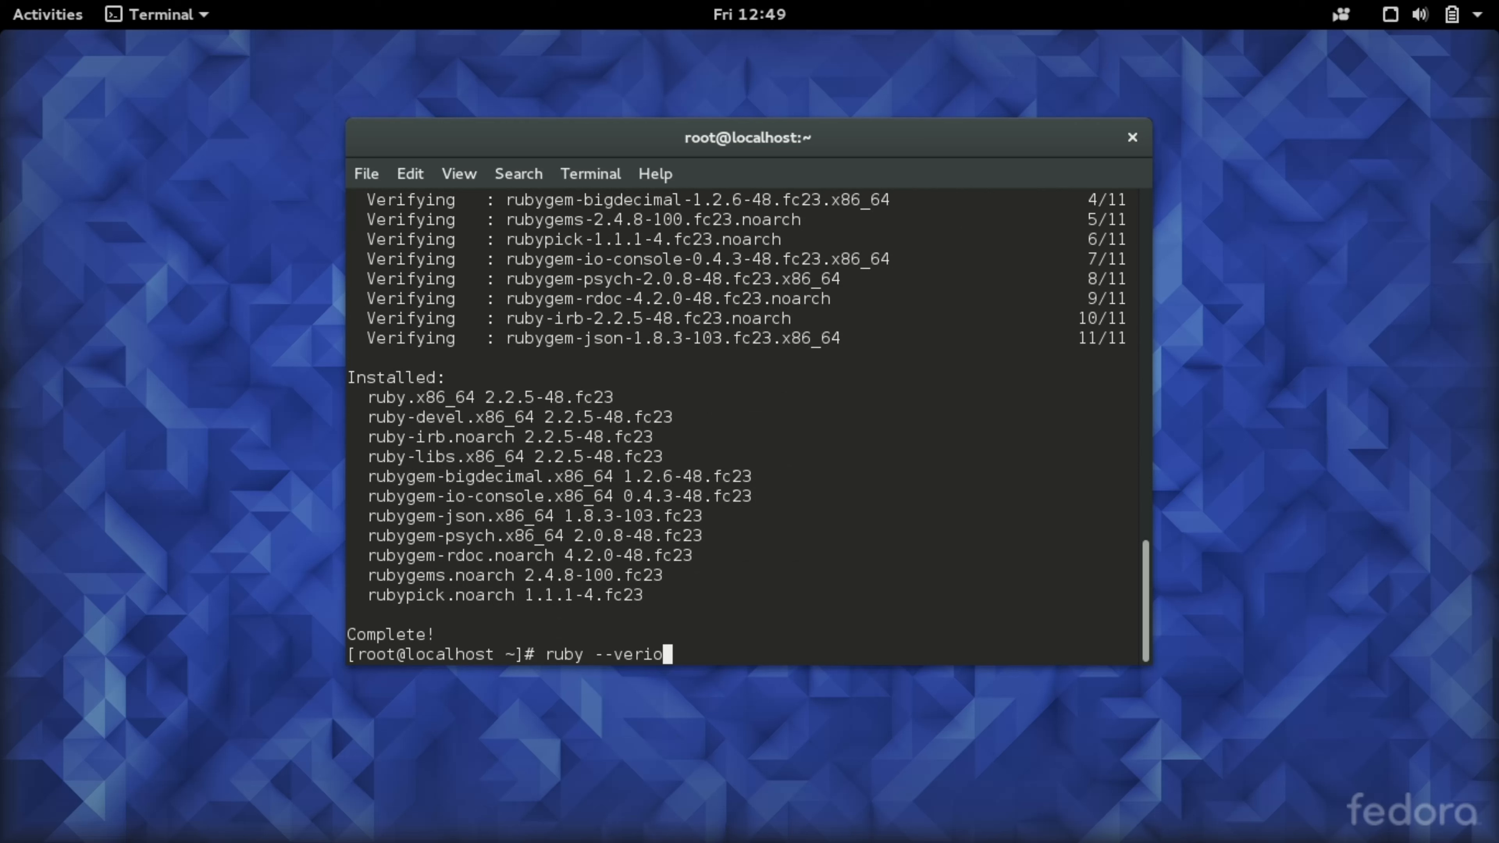
pyautogui.write('n')
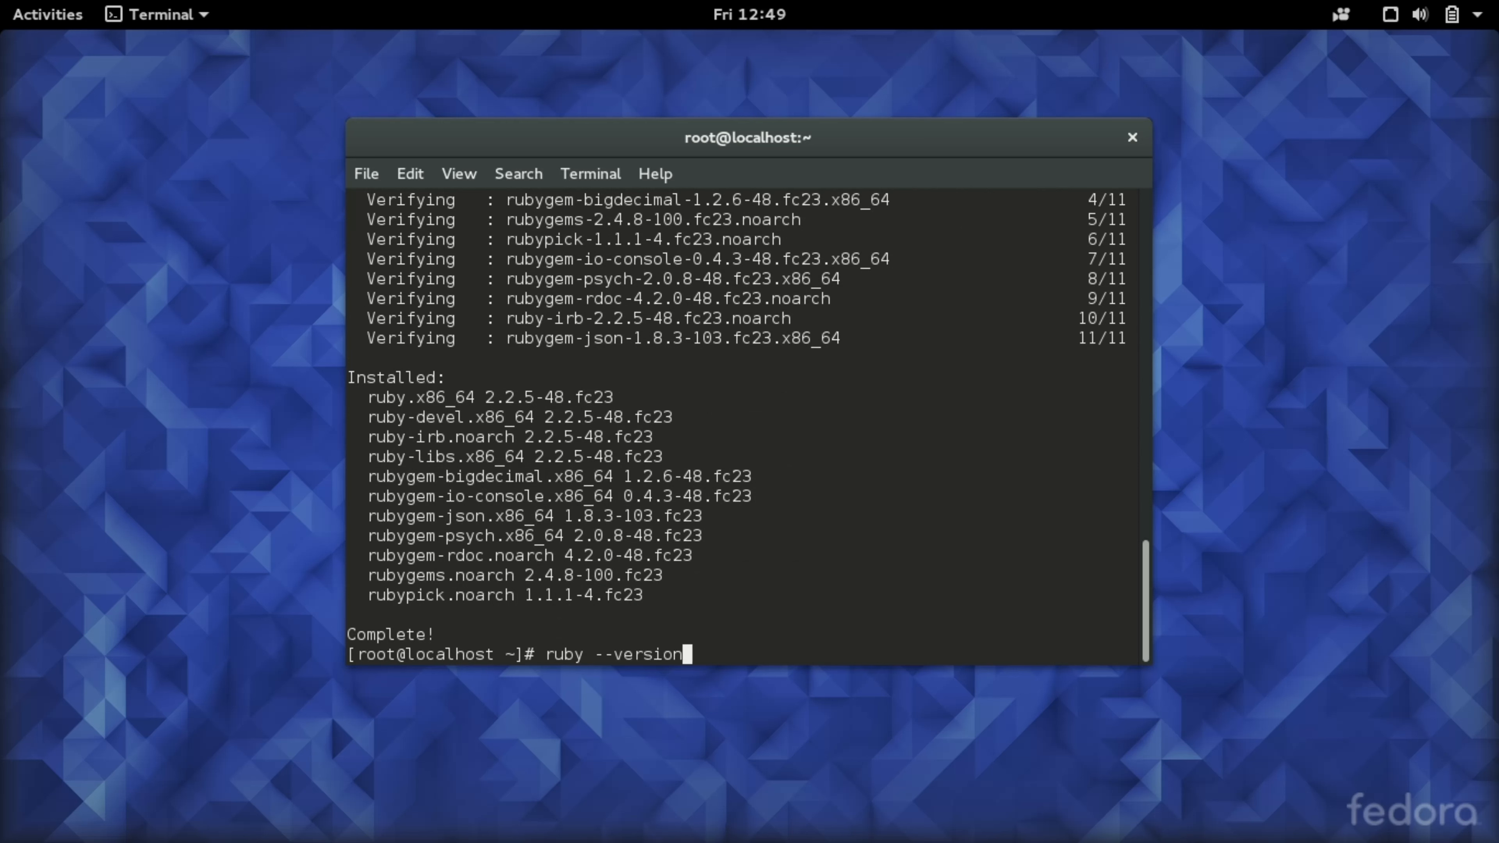
pyautogui.press('Return')
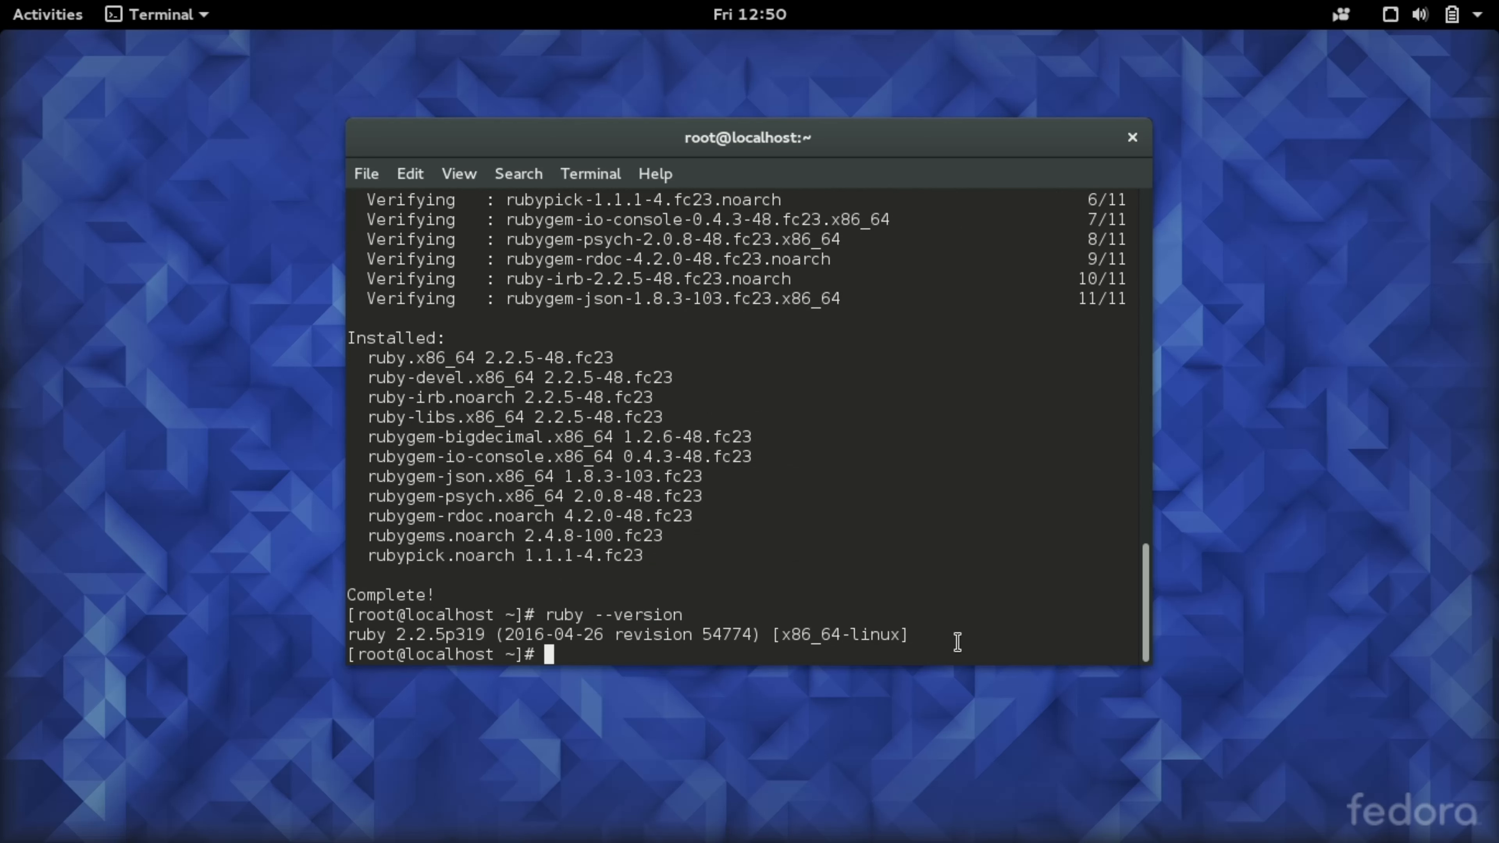
pyautogui.moveTo(425, 609)
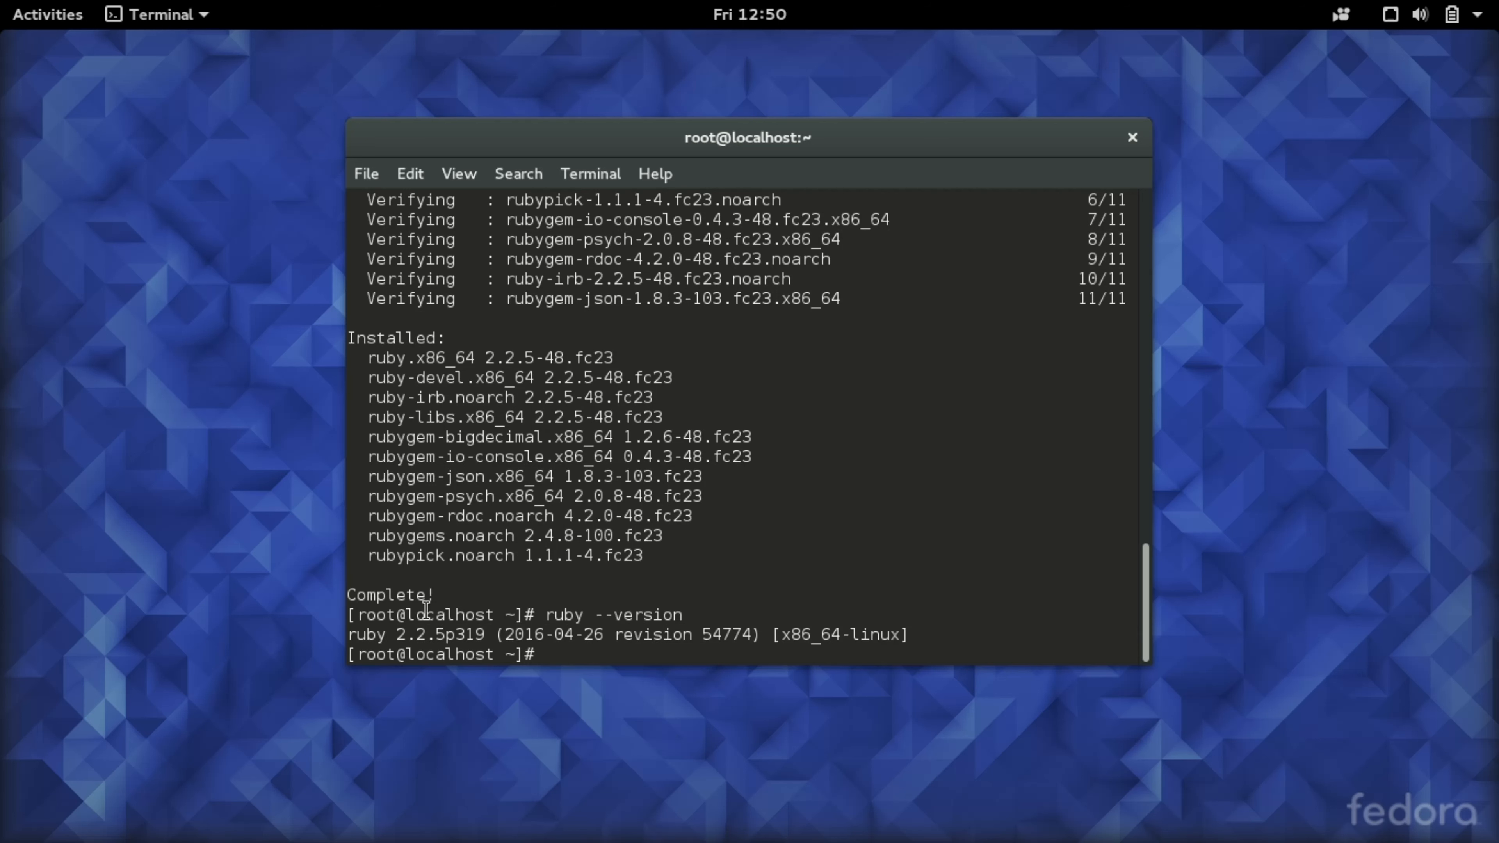
pyautogui.moveTo(733, 502)
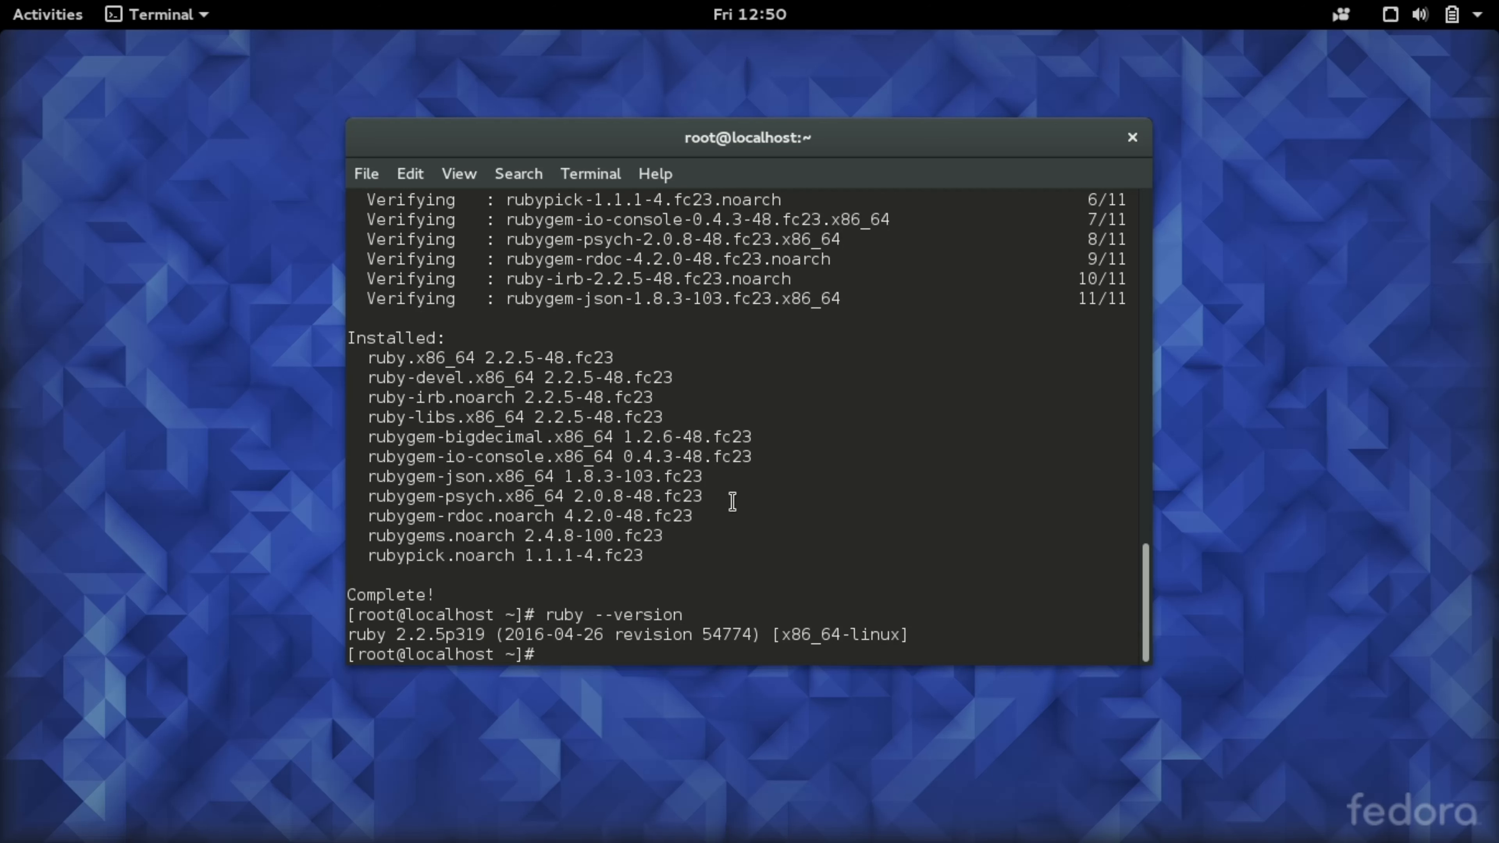